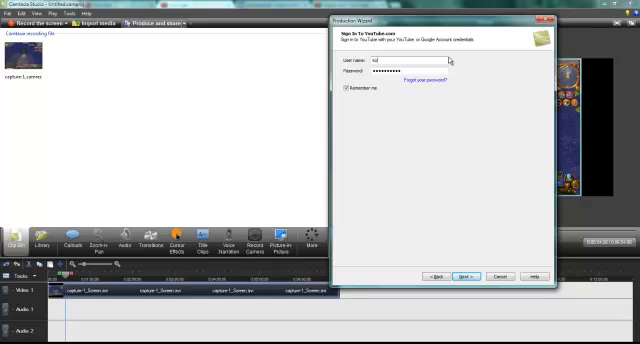
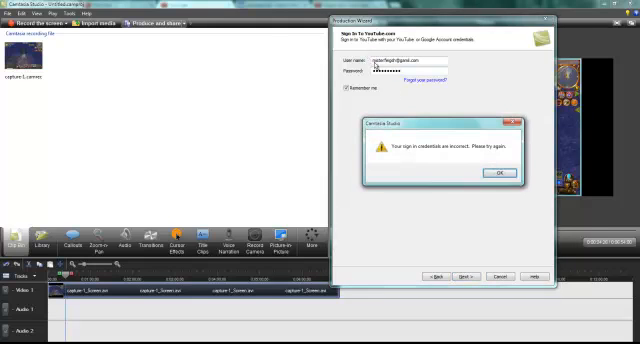
click(496, 174)
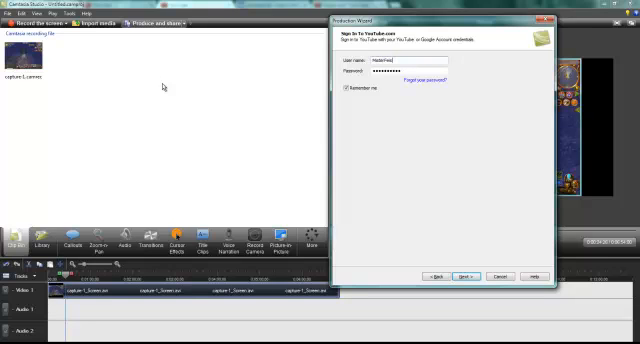
Step: Complete the Gmail address, reach the upload details page, and go Back to sign-in
text(@)
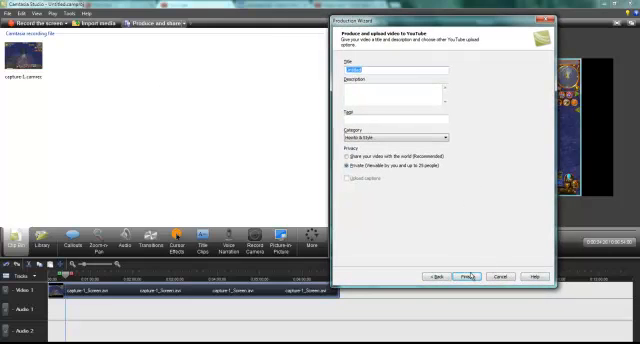
click(468, 280)
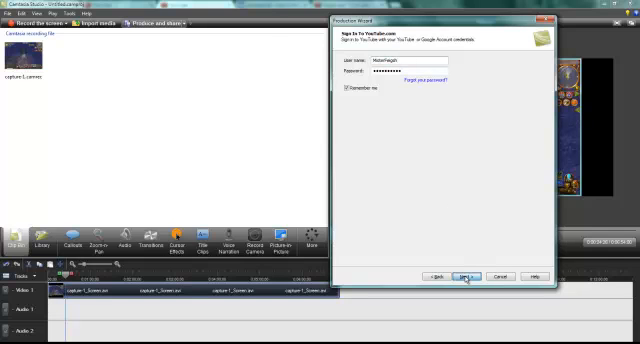
Step: Proceed past the sign-in with Next, then scroll down the signed-in YouTube home page
click(464, 278)
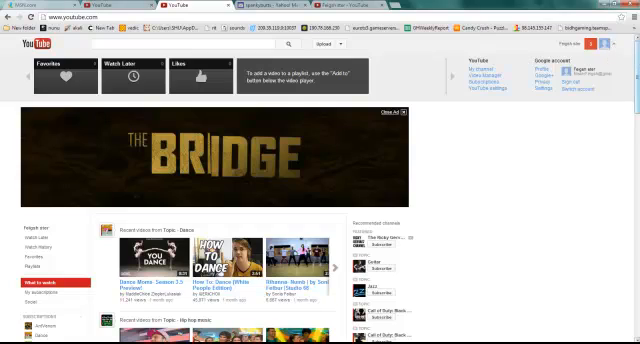
scroll(down, 3)
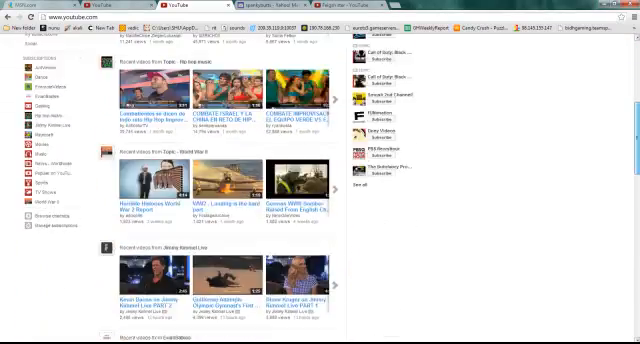